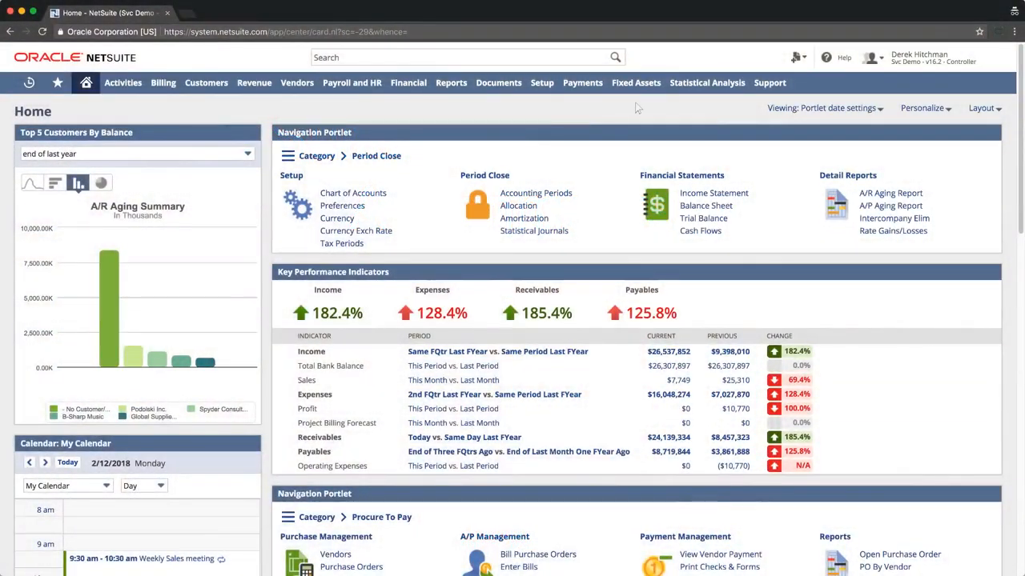
mouse_move(638, 108)
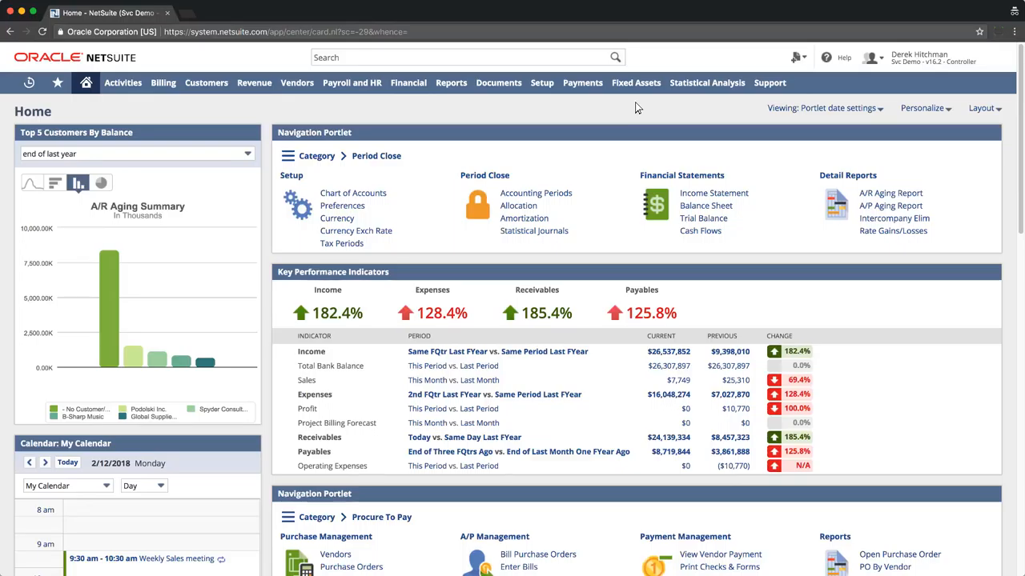
mouse_move(498, 83)
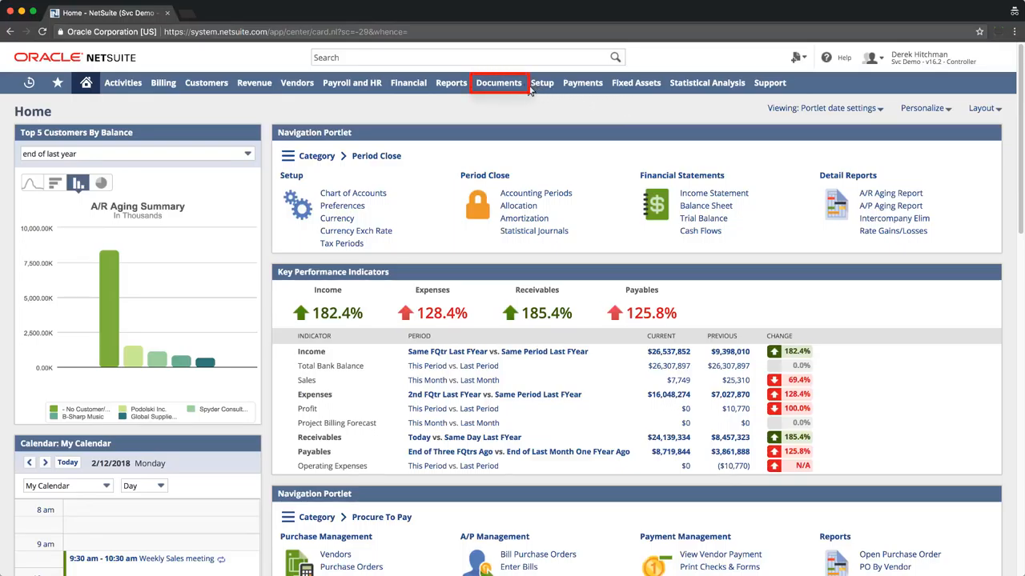
Step: Go to the File Cabinet from the Documents menu to list the top-level folders
click(498, 83)
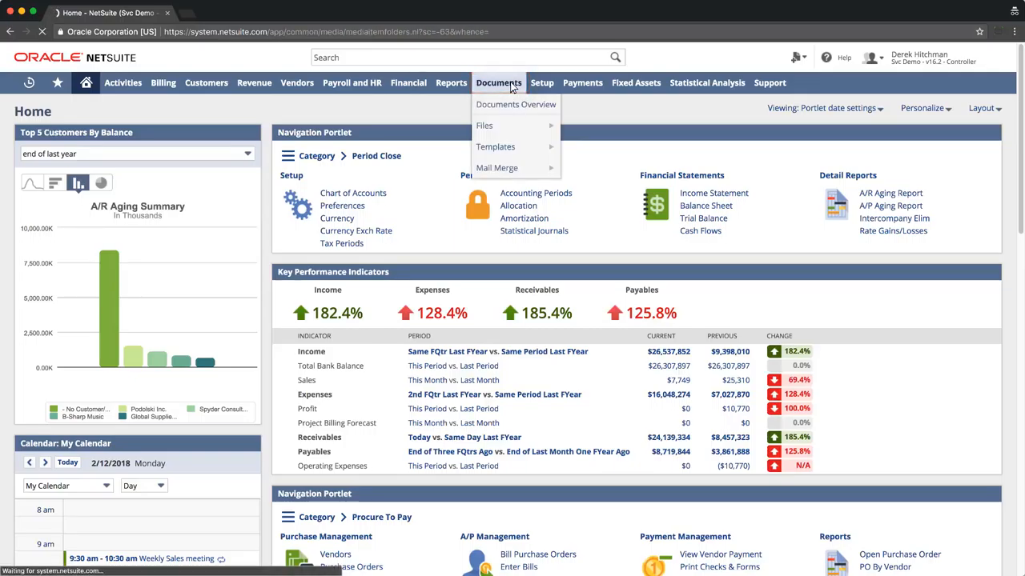
click(484, 126)
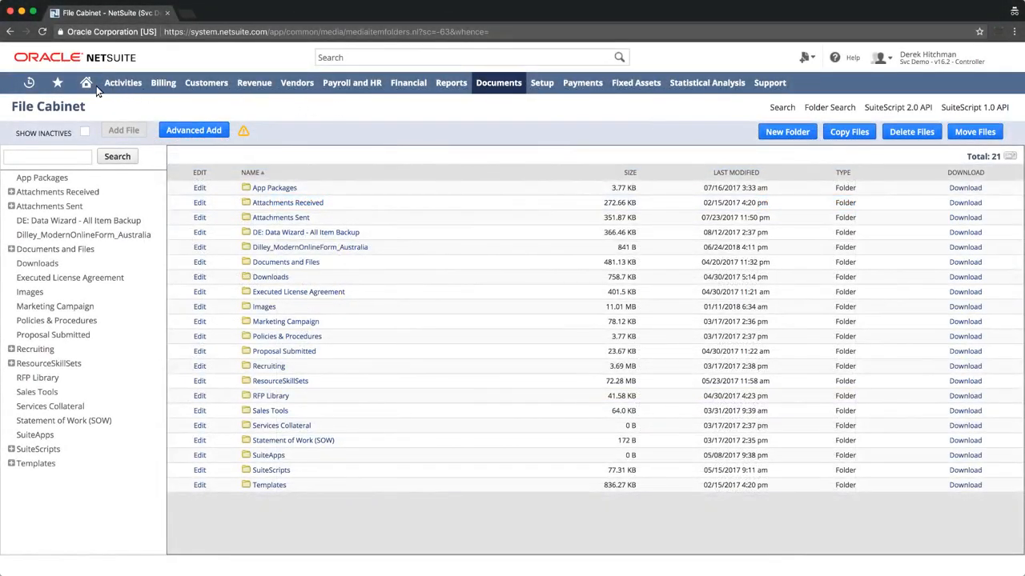
Step: Return to Expense Report 84 showing its attached MicroCenter Receipt PDF
click(28, 82)
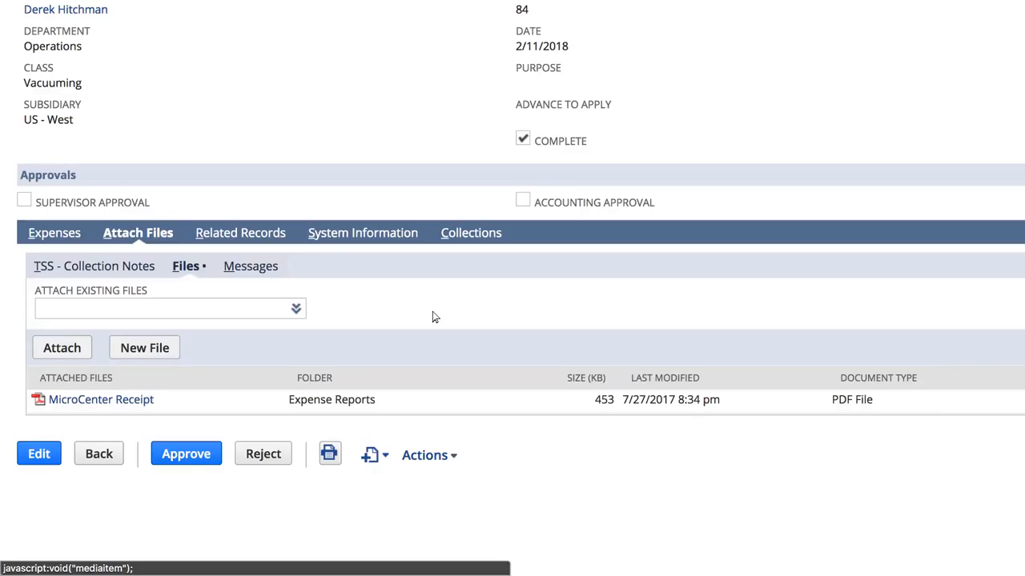
click(498, 83)
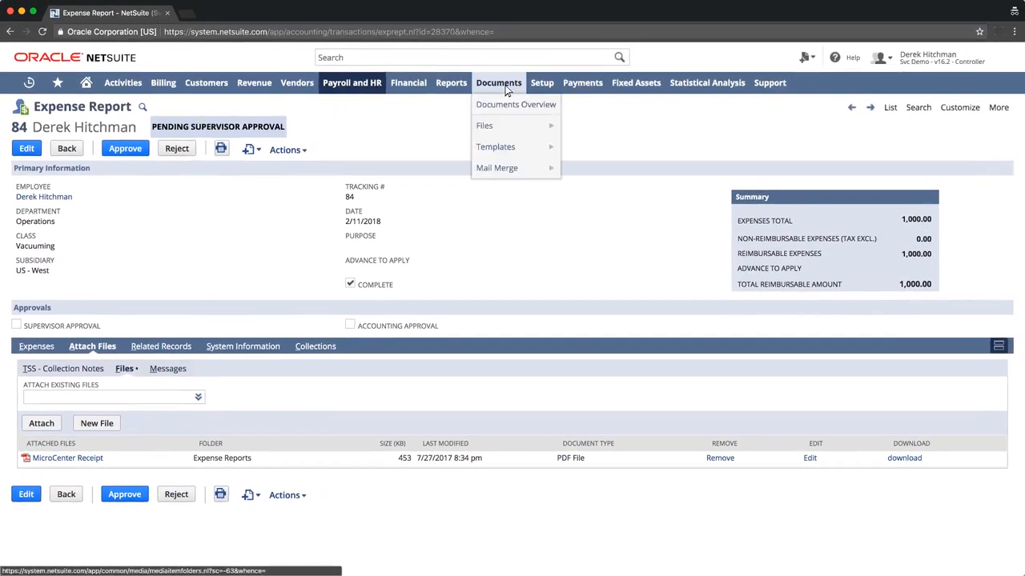
Step: Browse the File Cabinet into Documents and Files > Expense Reports holding MicroCenter Receipt
click(516, 104)
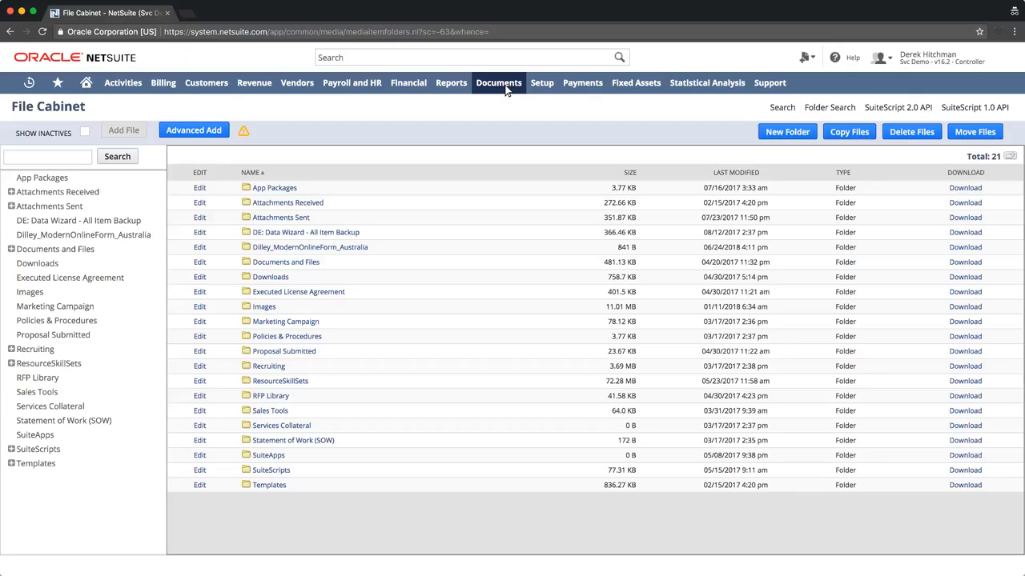
mouse_move(286, 263)
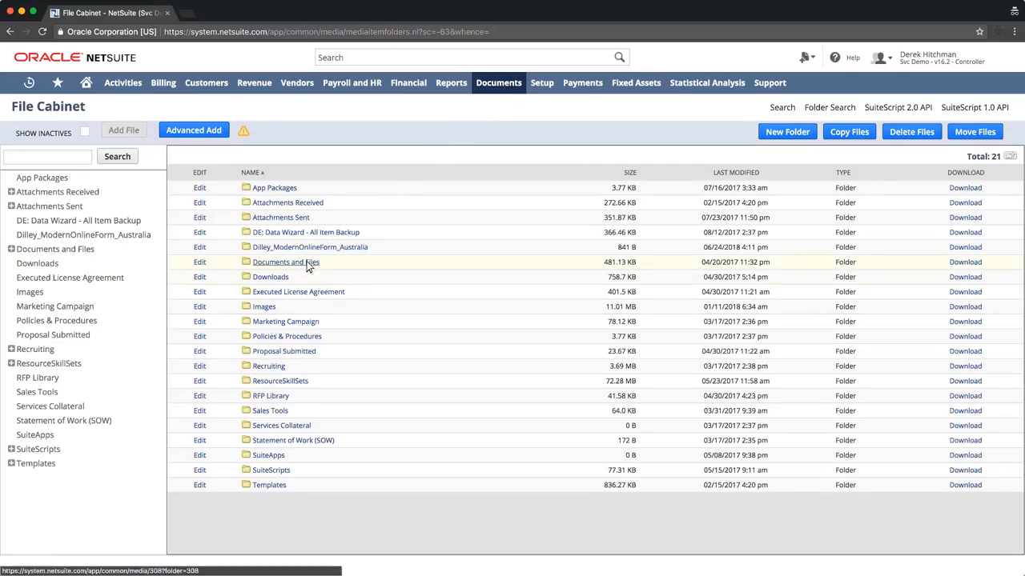
click(286, 262)
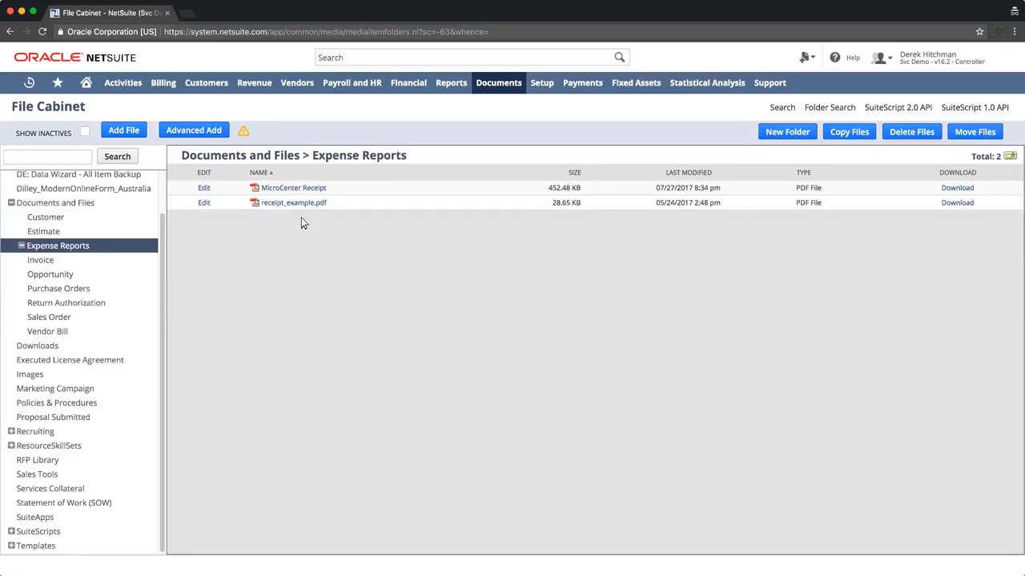
click(293, 187)
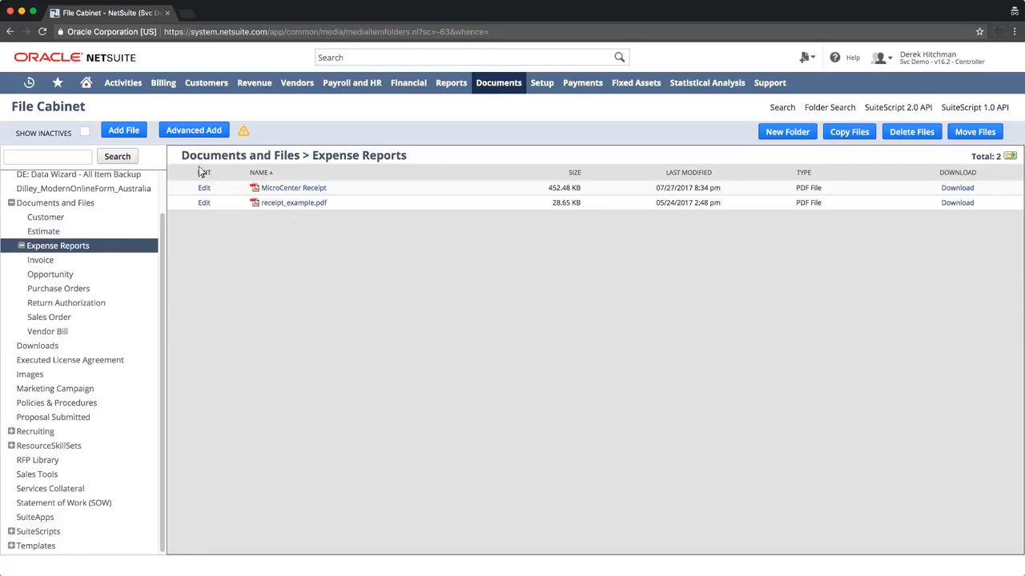
click(30, 83)
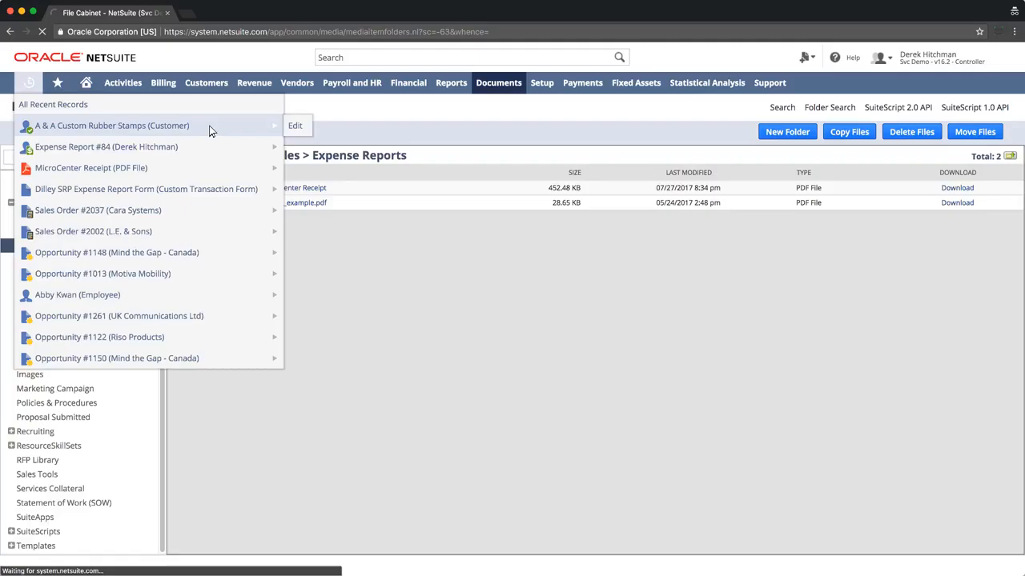
Step: Bring up the A & A Custom Rubber Stamps customer from Recent Records and view its empty Files subtab
click(112, 126)
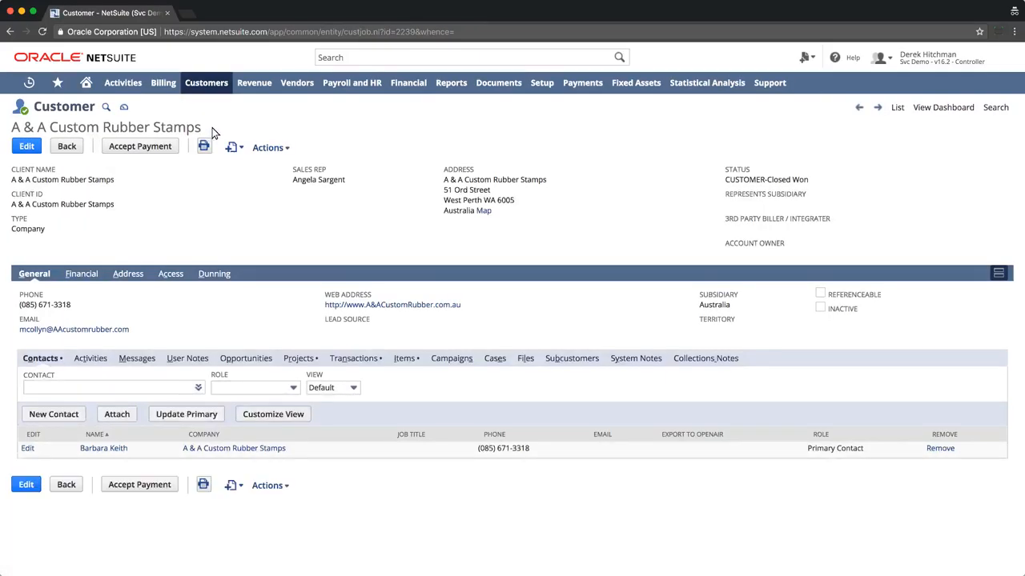
click(524, 358)
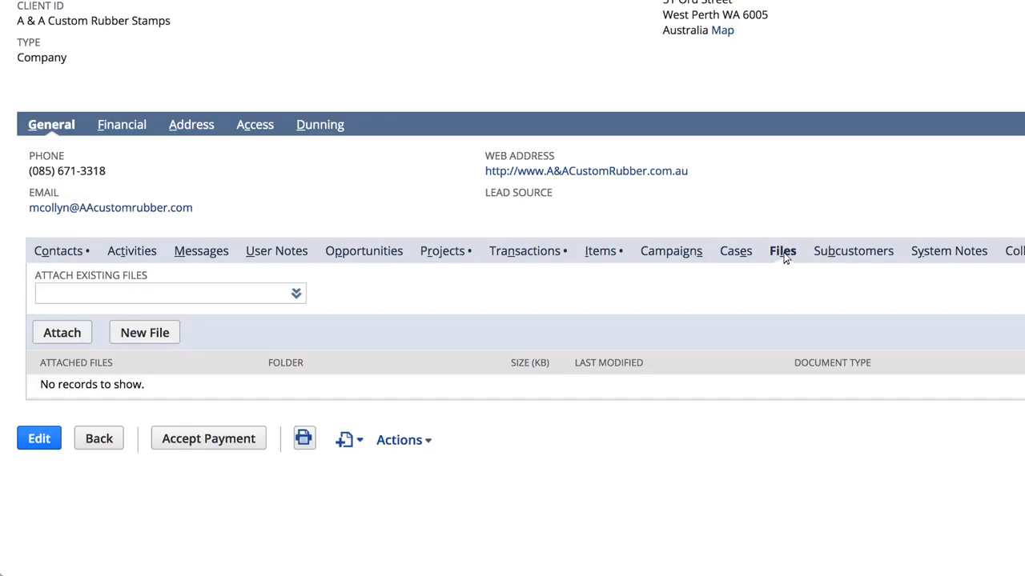
Step: Attach the existing MicroCenter Receipt file to the customer by searching 'Micro' in Attach Existing Files
click(168, 293)
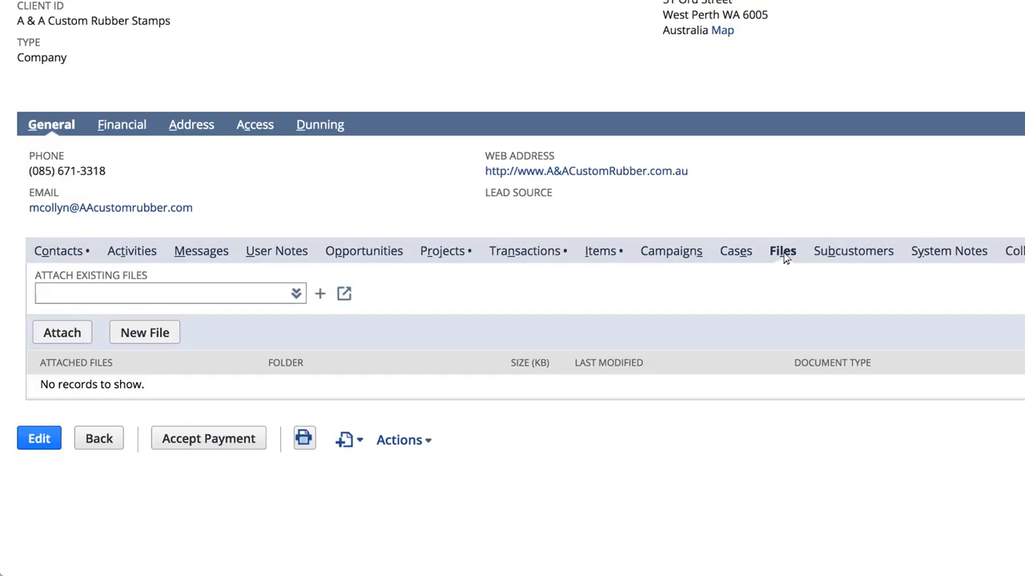
click(161, 293)
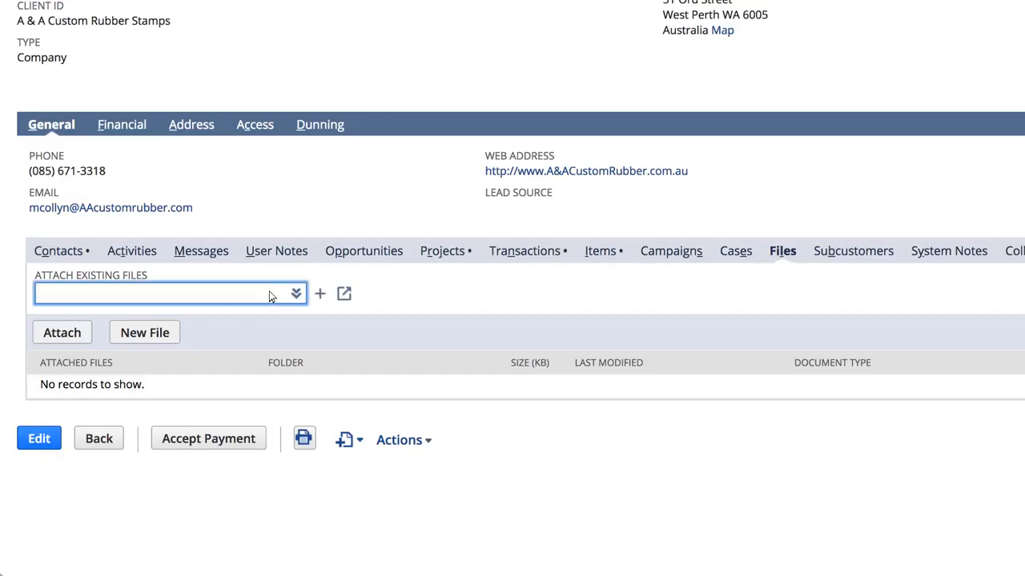
text(Micro)
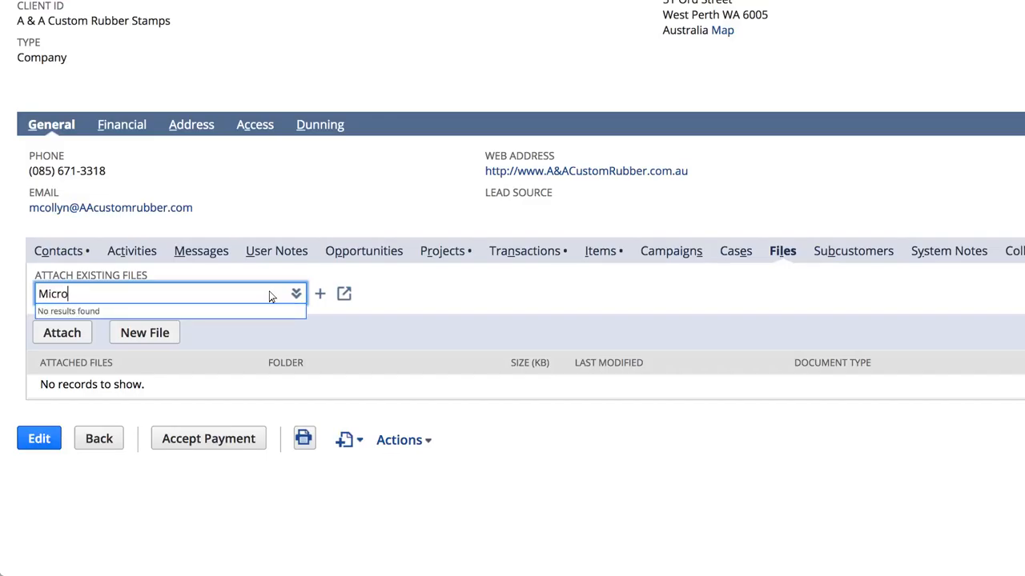
text(Center Receipt)
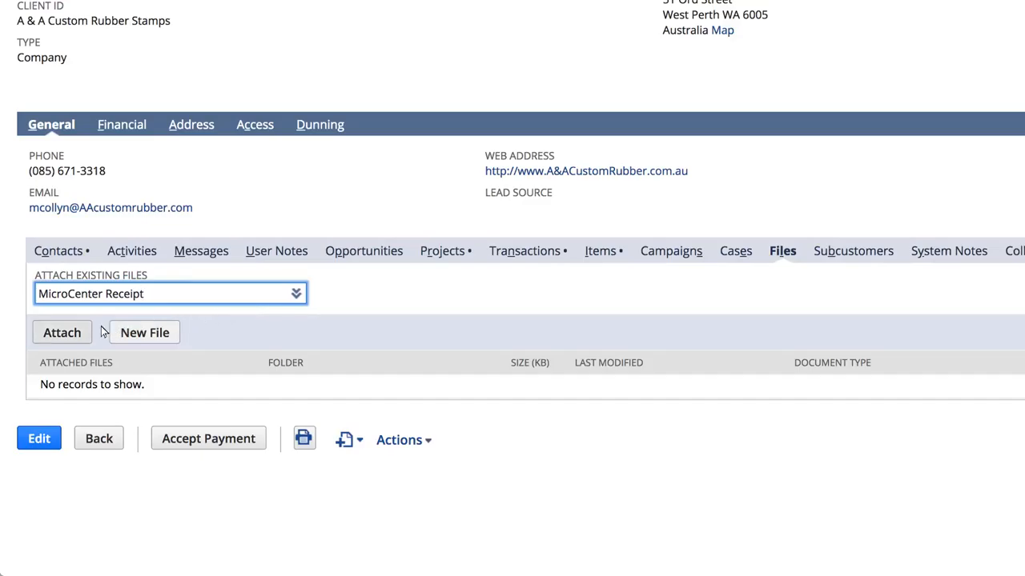
click(62, 332)
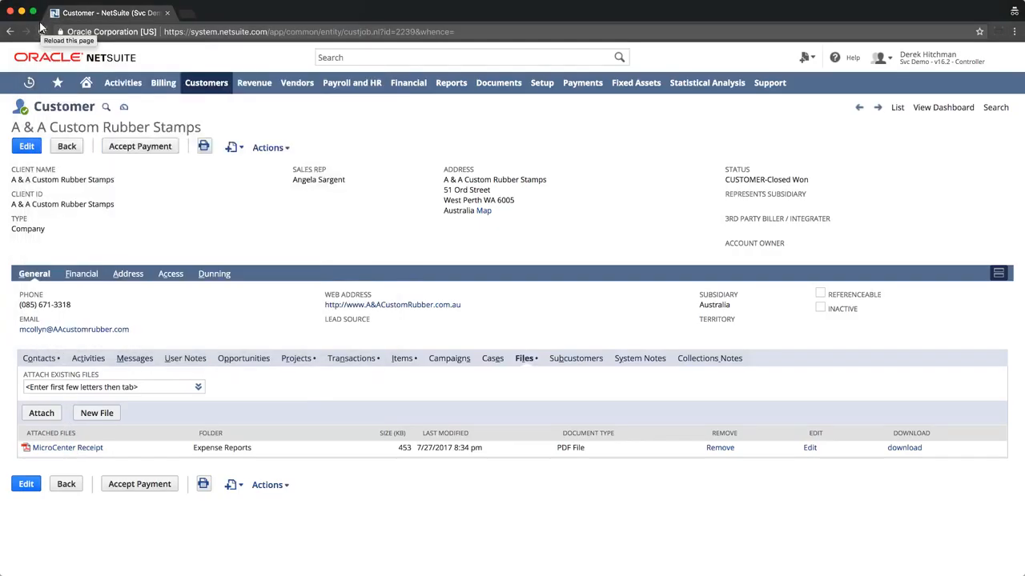
mouse_move(720, 447)
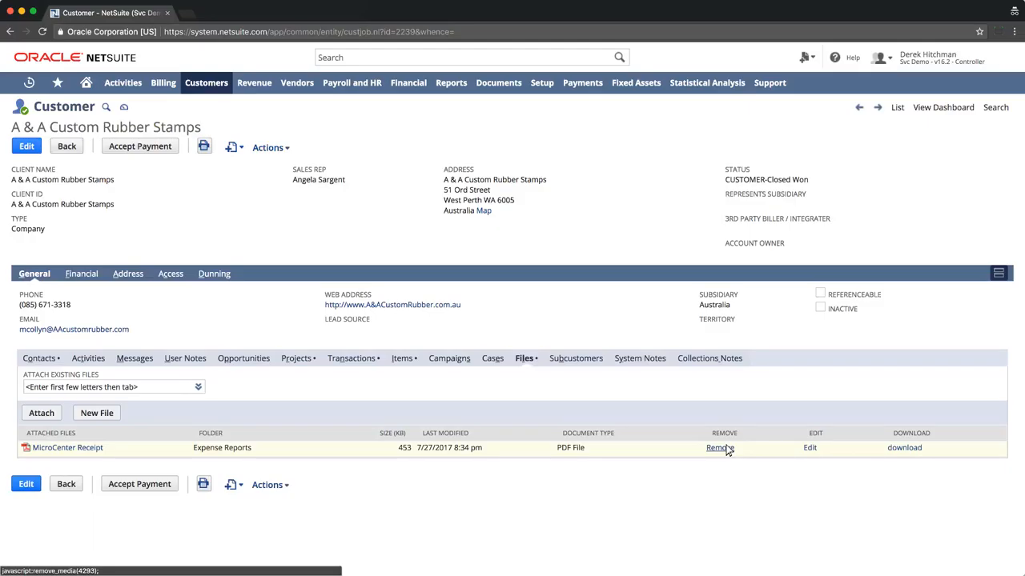
mouse_move(809, 447)
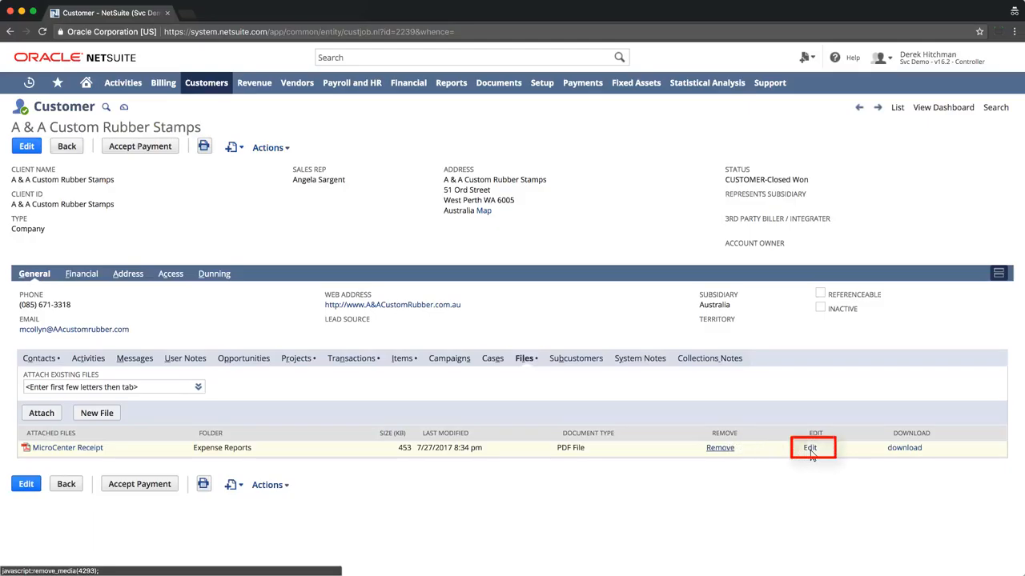